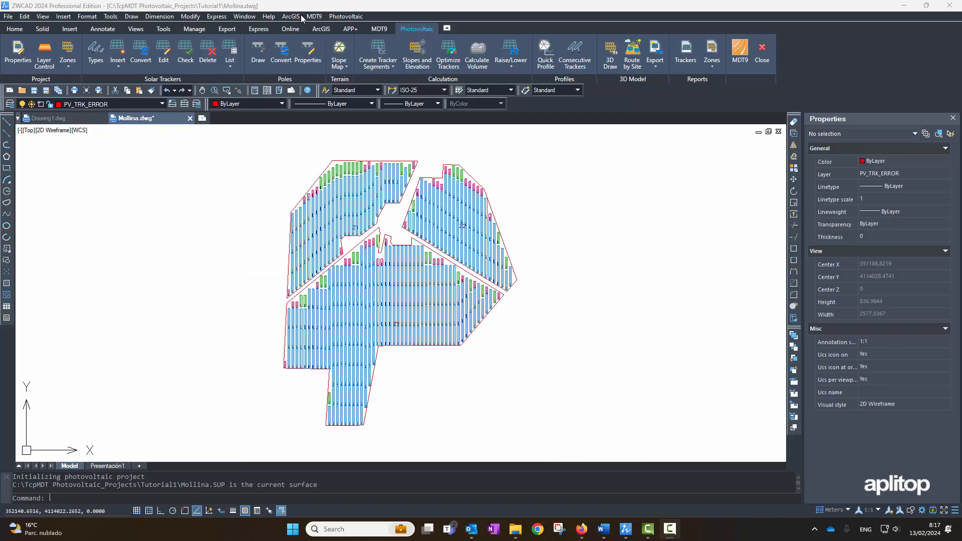
# Run Create Tracker Segments from Calculation and Optimization to regenerate all zone tracker segments
pyautogui.click(345, 16)
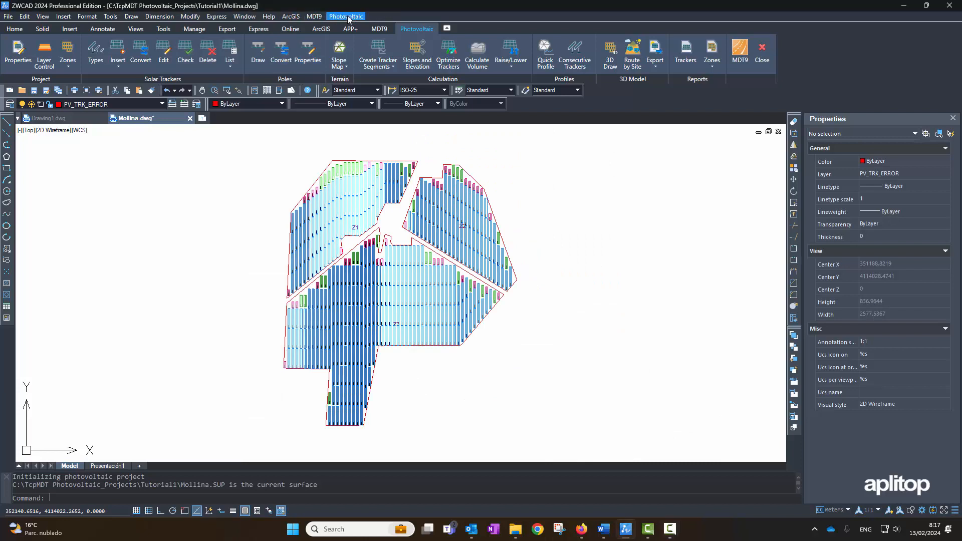
pyautogui.click(344, 16)
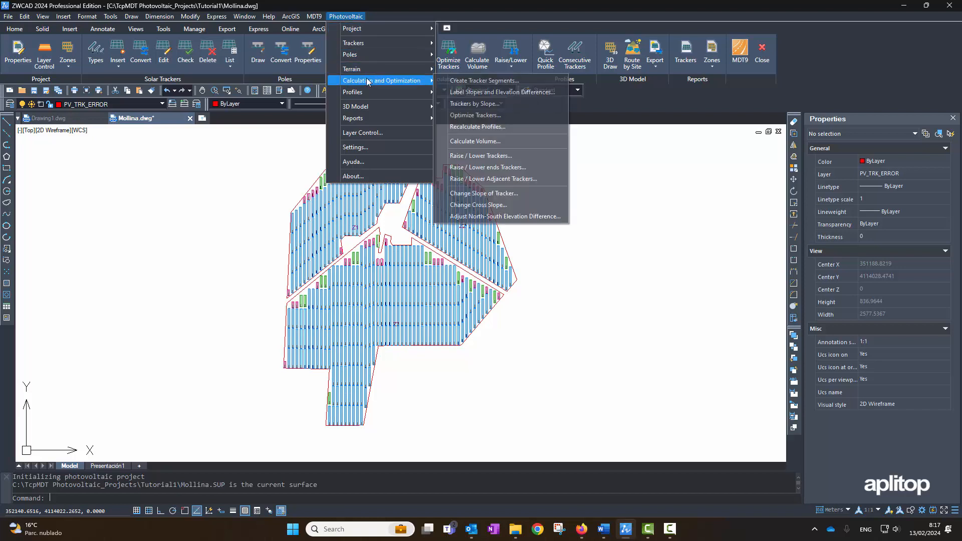
pyautogui.click(564, 178)
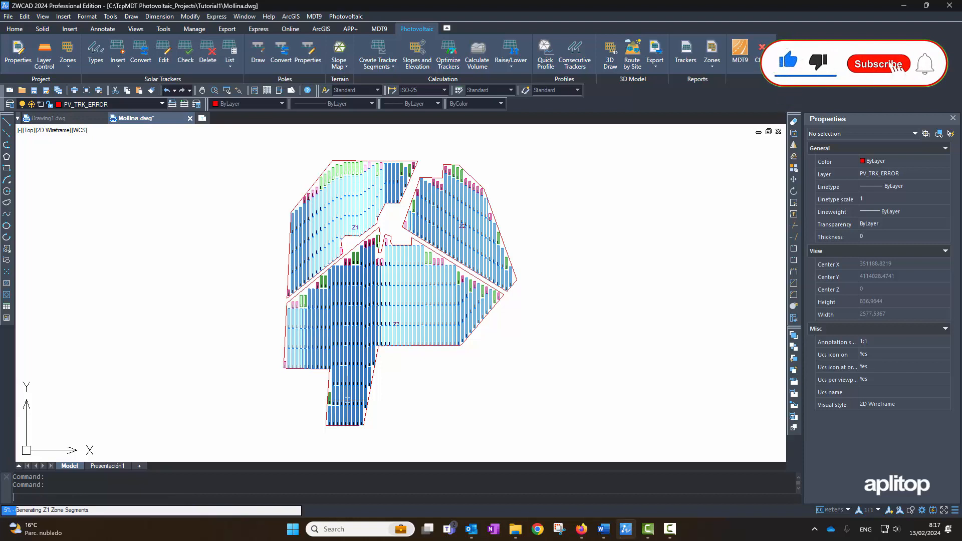
pyautogui.click(878, 64)
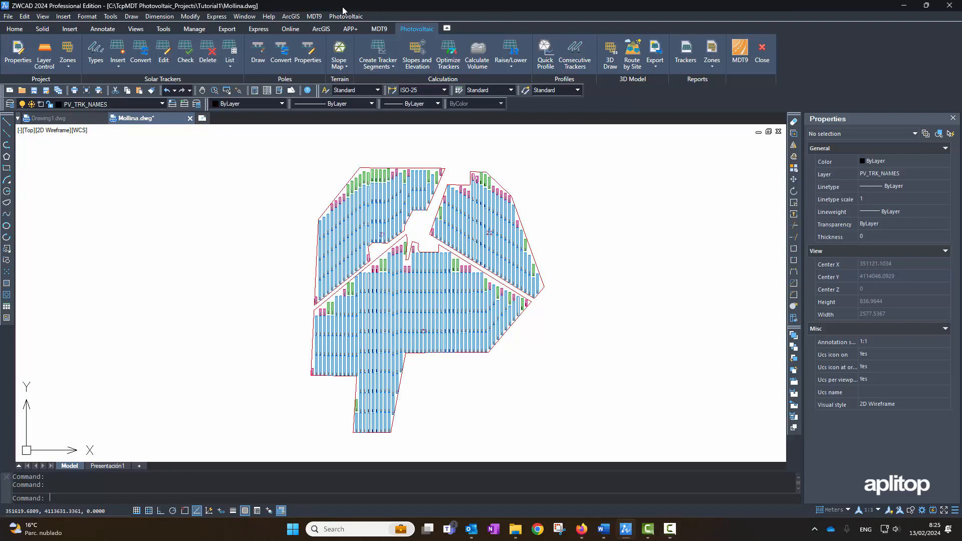
# Label slopes, cross slopes and pole elevation differences on trackers in all zones, keeping every option checked
pyautogui.click(345, 16)
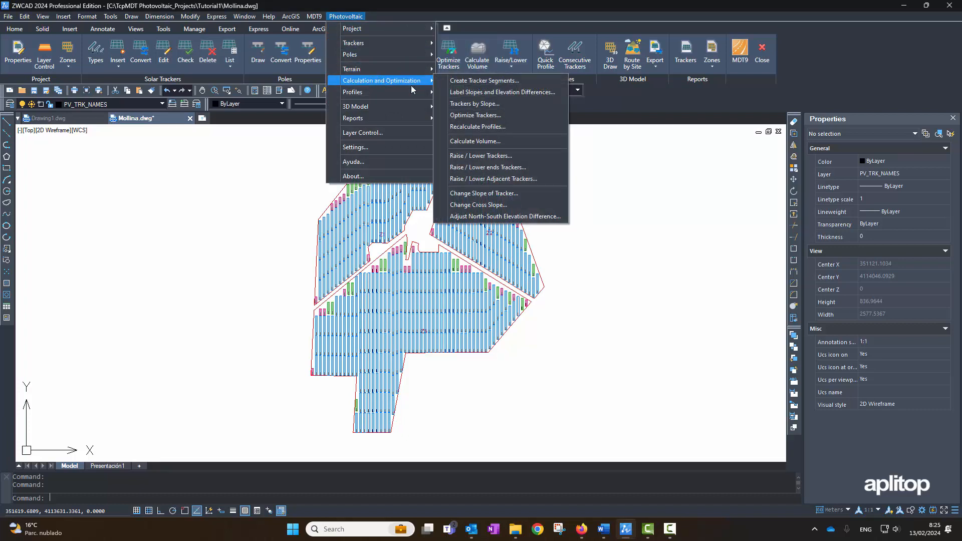
pyautogui.click(502, 92)
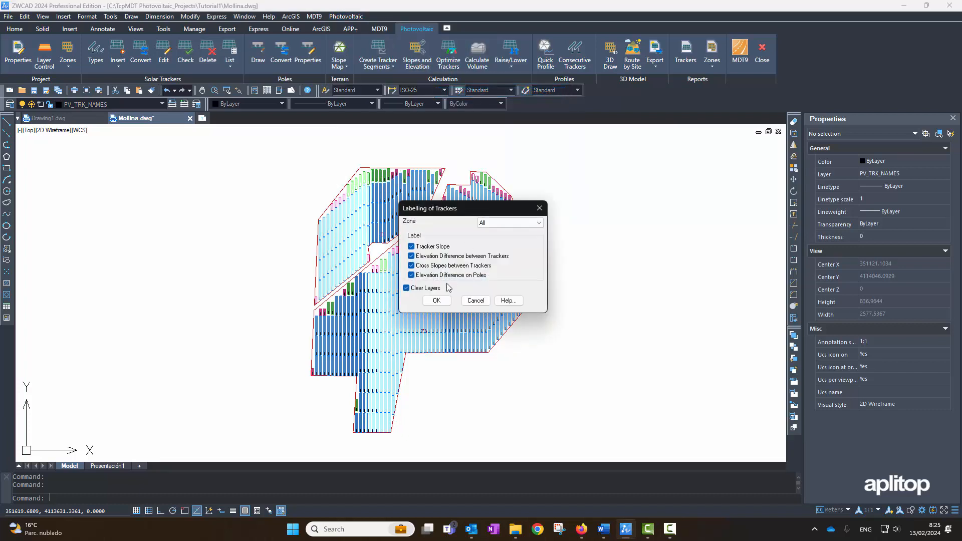
pyautogui.click(436, 300)
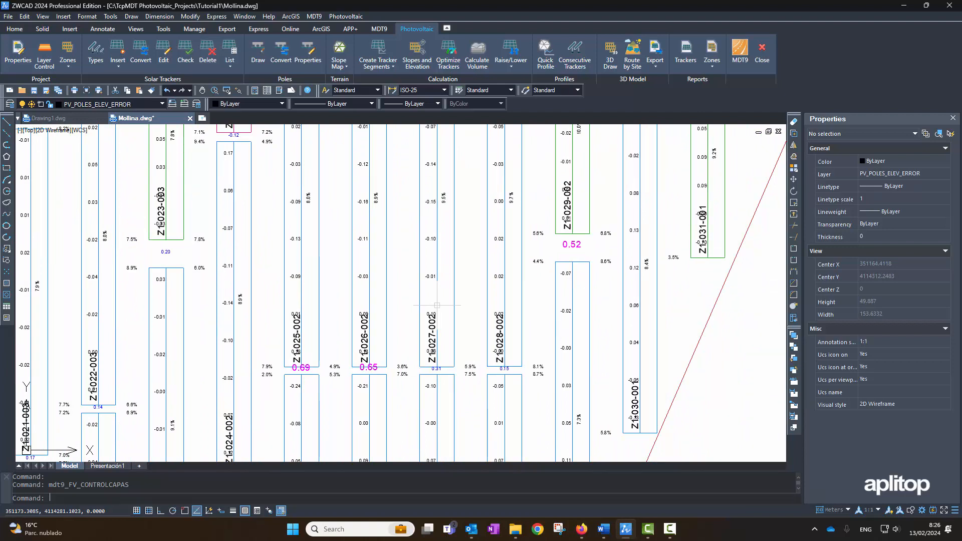
pyautogui.click(345, 16)
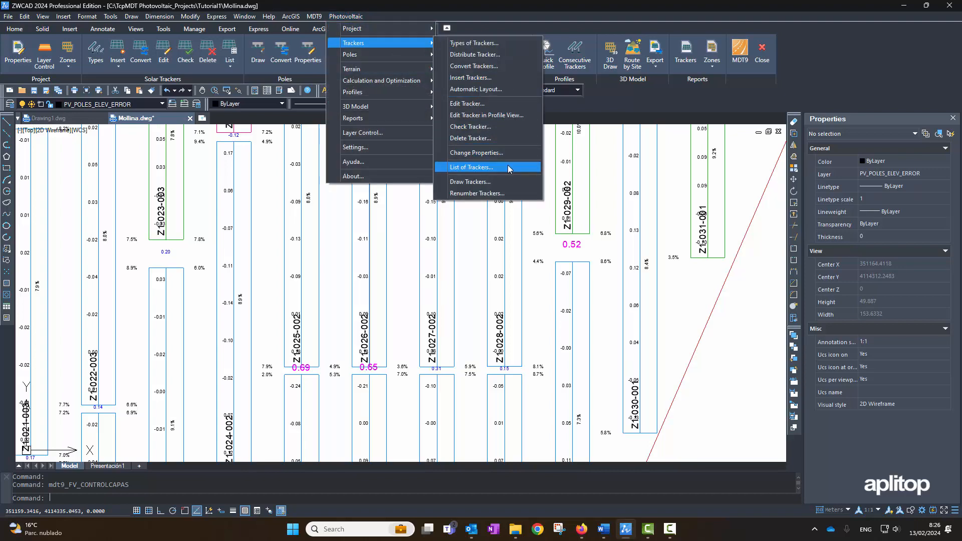
pyautogui.click(471, 168)
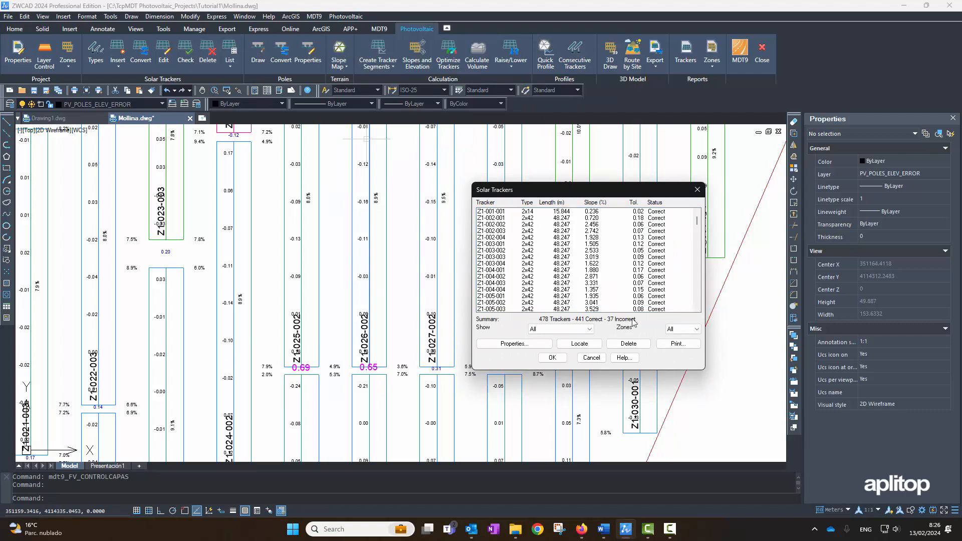
pyautogui.moveTo(575, 328)
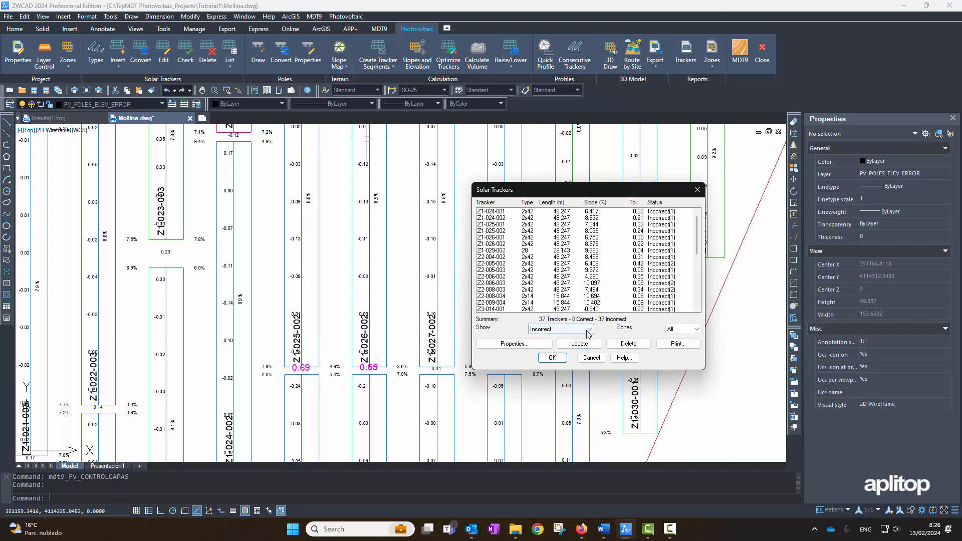
pyautogui.click(587, 328)
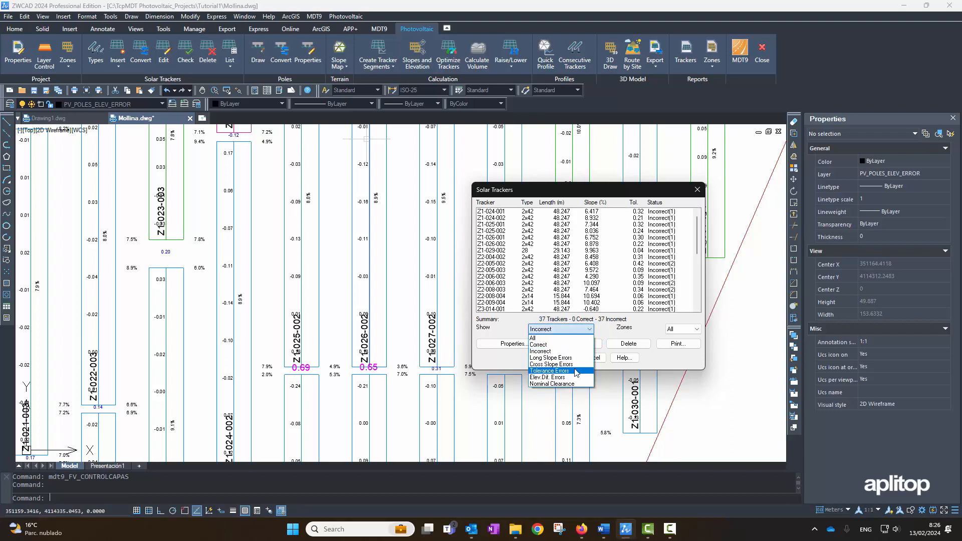
pyautogui.click(551, 358)
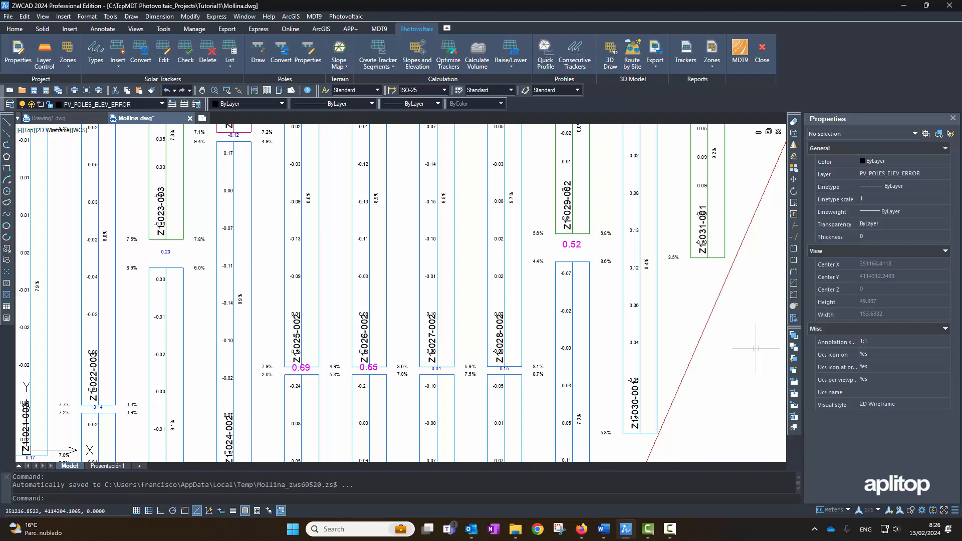
# Zoom to the whole layout with error trackers in red and bring up Layer Control
pyautogui.click(346, 16)
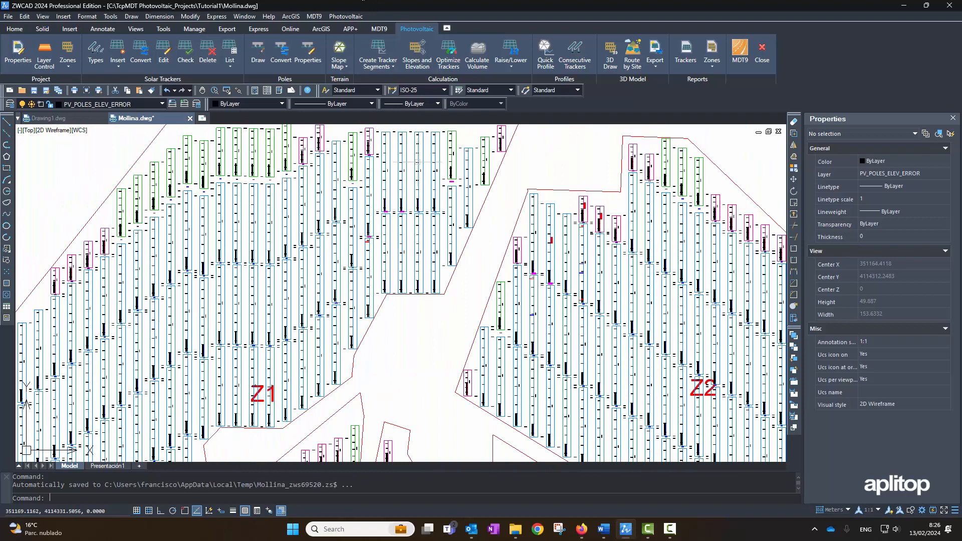
pyautogui.click(346, 16)
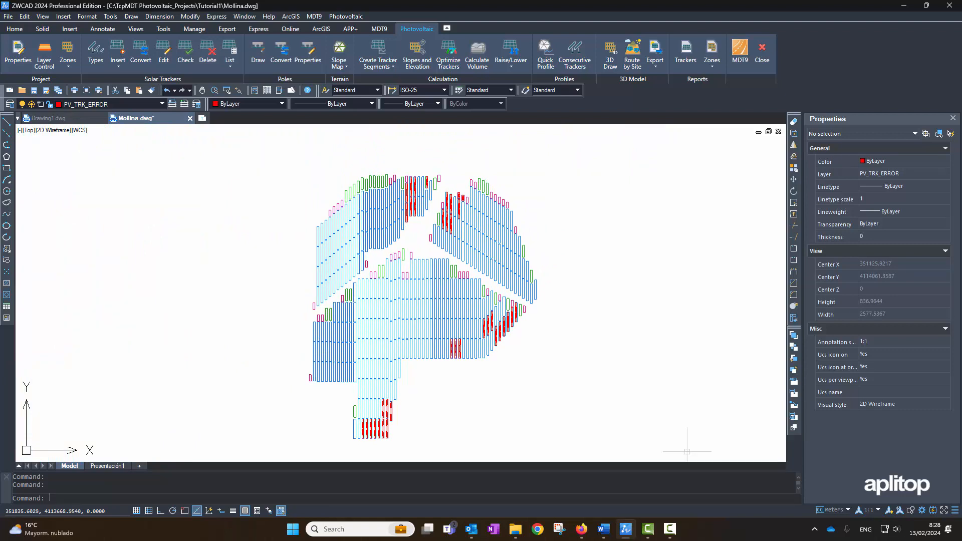
pyautogui.click(345, 16)
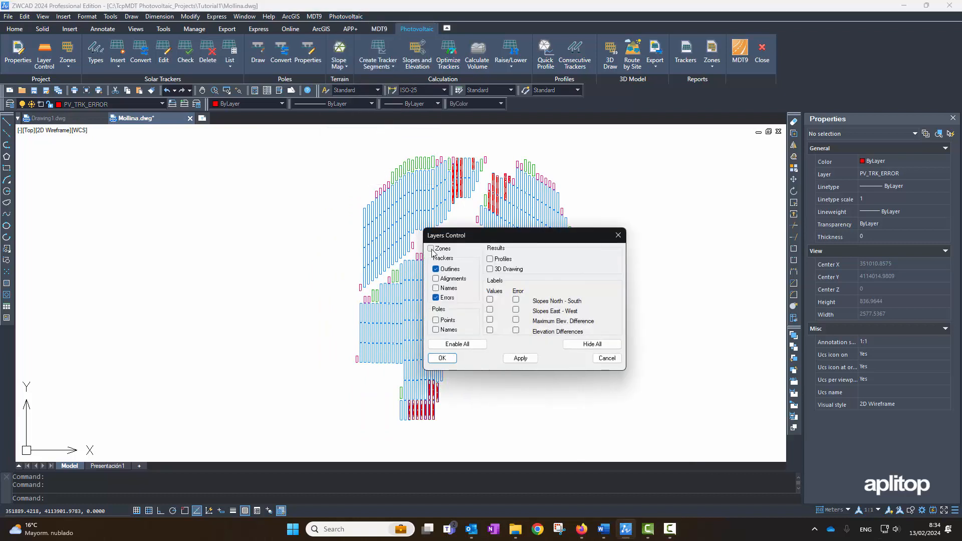
# Show Zones and Maximum Elev. Difference values only, revealing 0.69, 0.65, 0.52 on tracker outlines
pyautogui.click(430, 248)
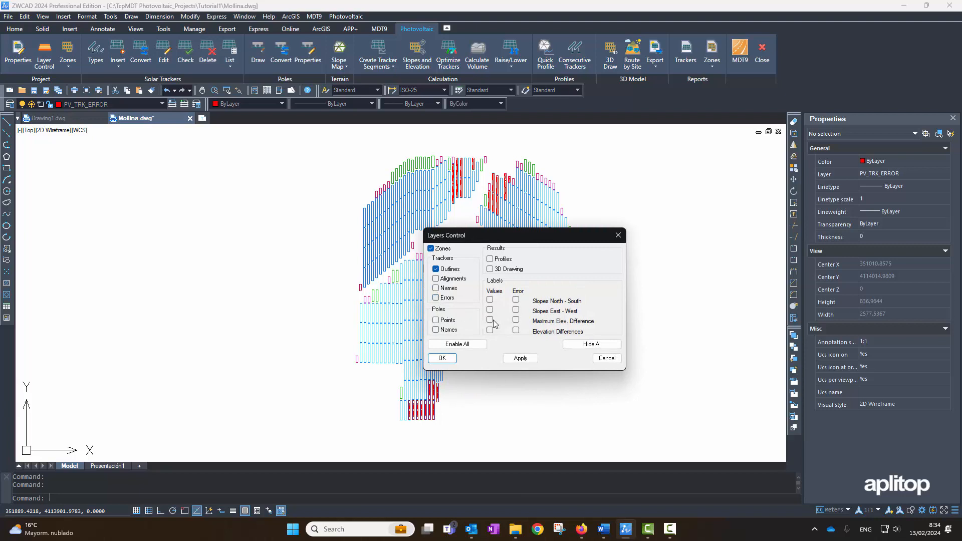
pyautogui.click(489, 319)
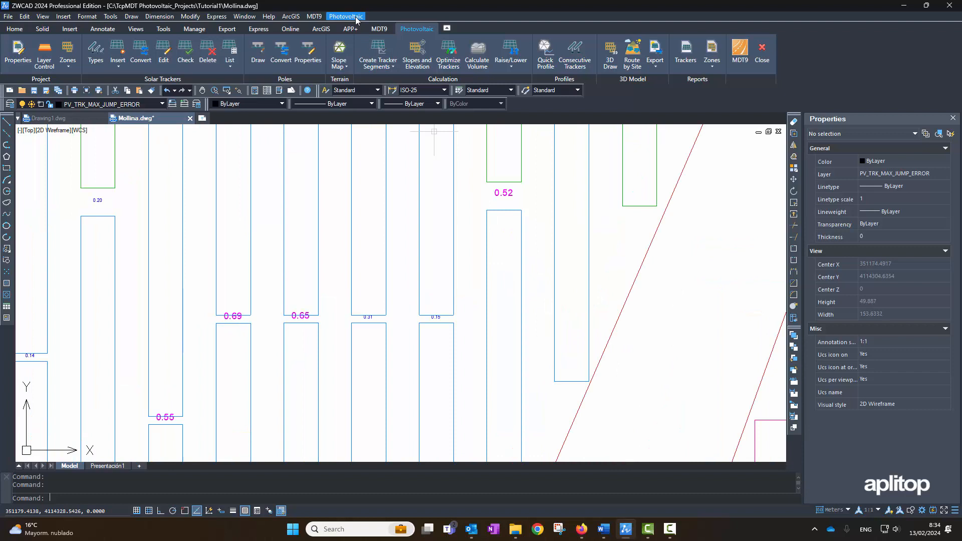
# Adjust North-South Elevation Difference to 0.5 for All trackers, accepting the summary of 6 adapted trackers
pyautogui.click(344, 16)
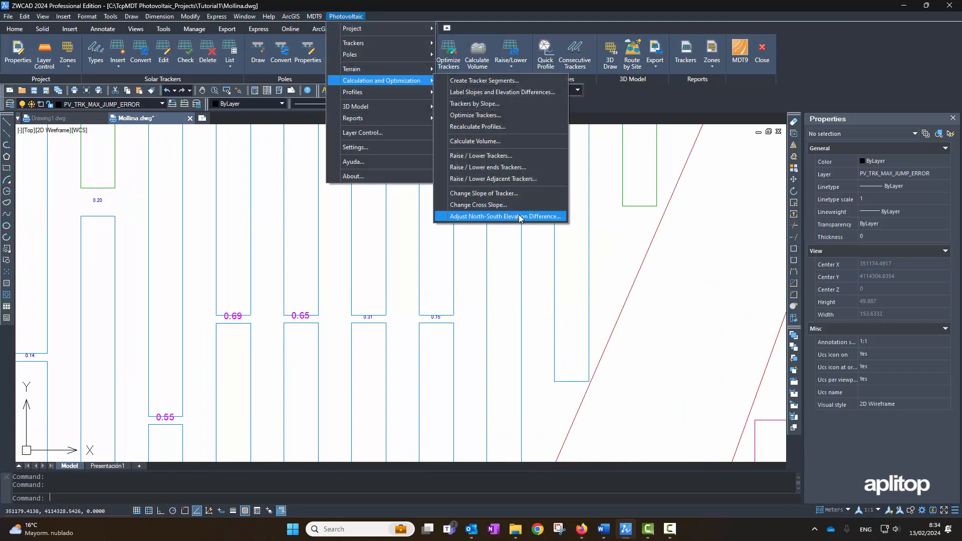
pyautogui.click(503, 217)
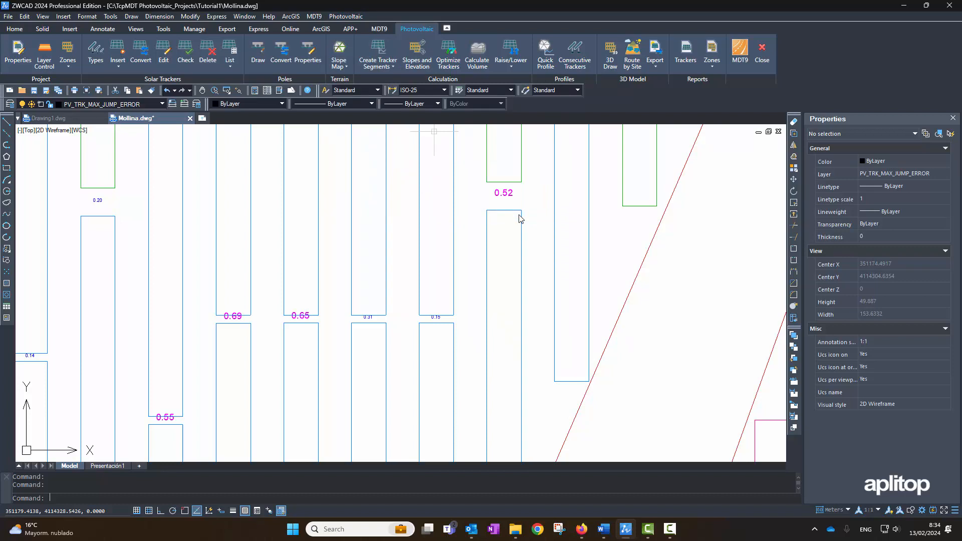
pyautogui.click(517, 217)
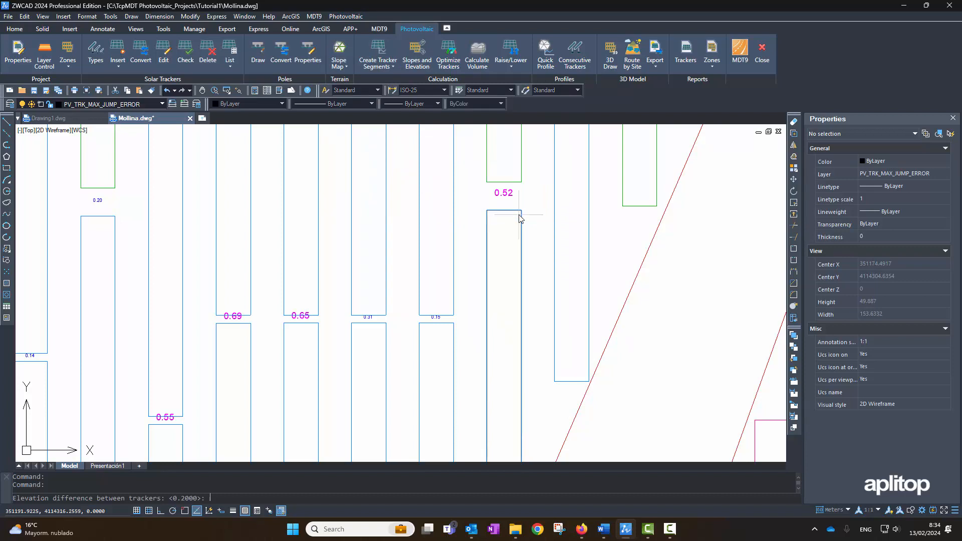
pyautogui.write('0.5')
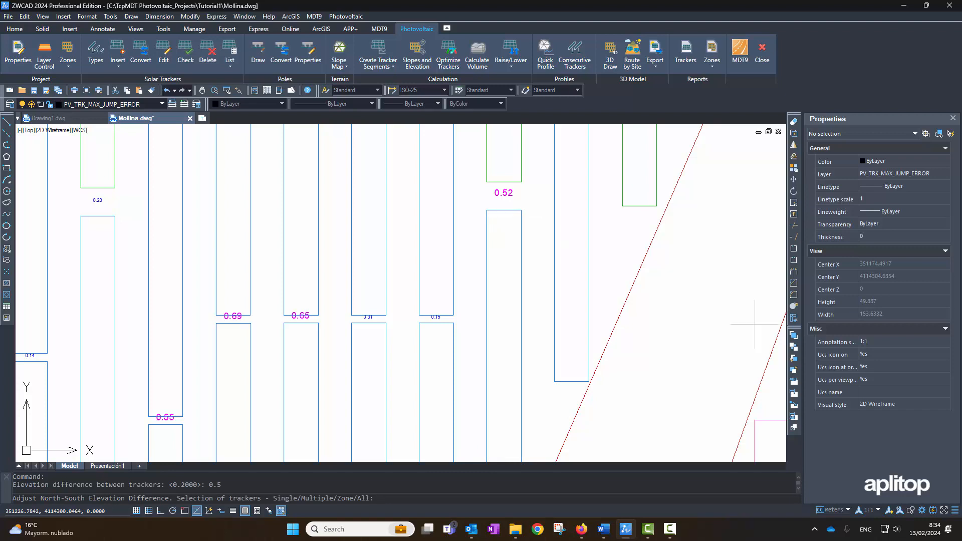
pyautogui.write('a')
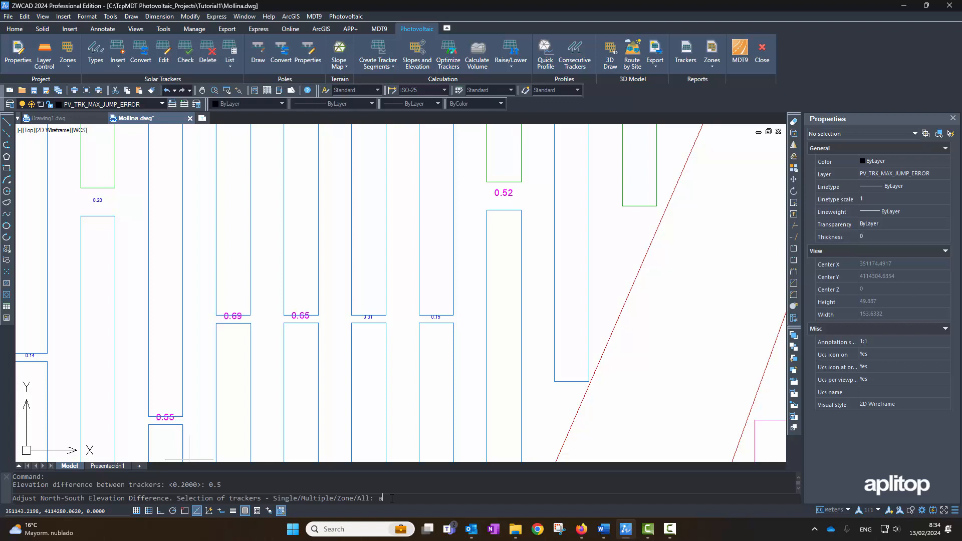
pyautogui.press('enter')
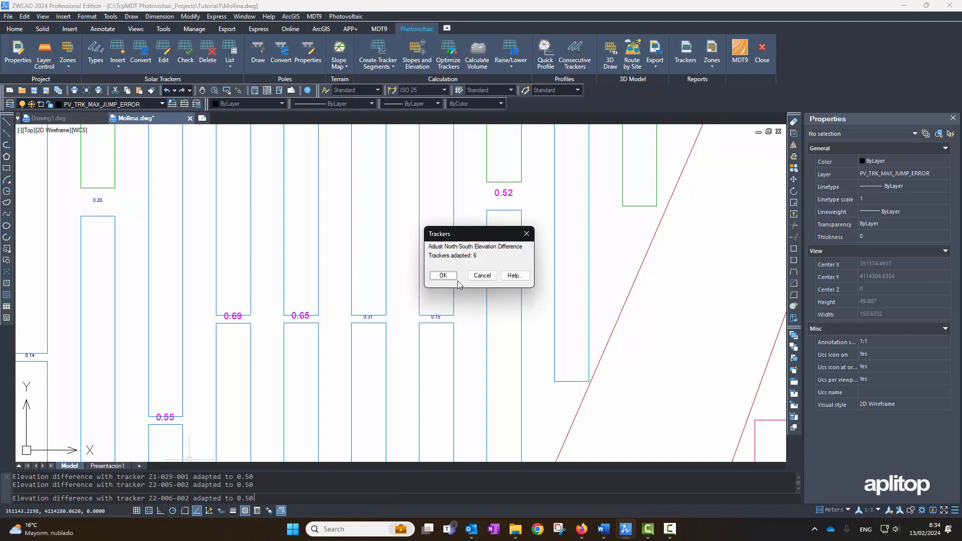
pyautogui.click(442, 274)
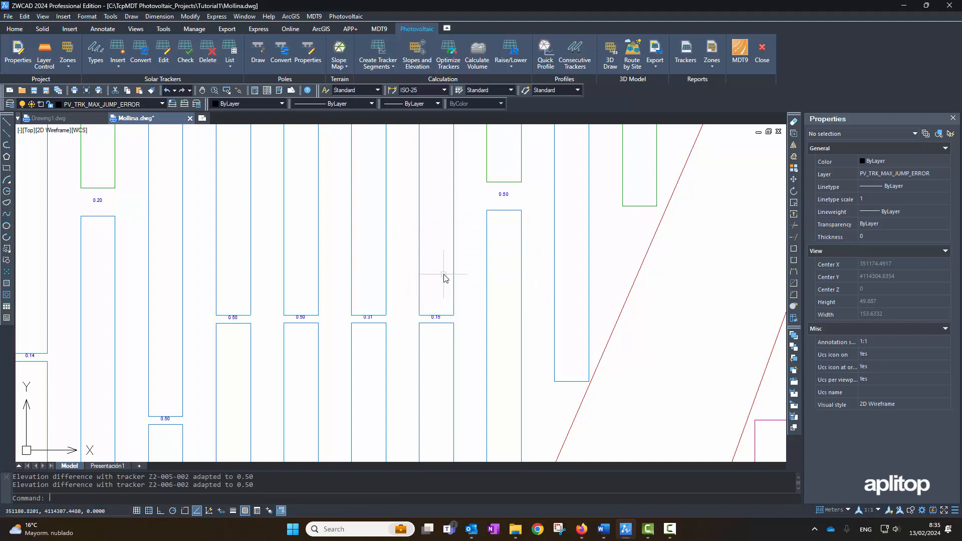
pyautogui.moveTo(766, 239)
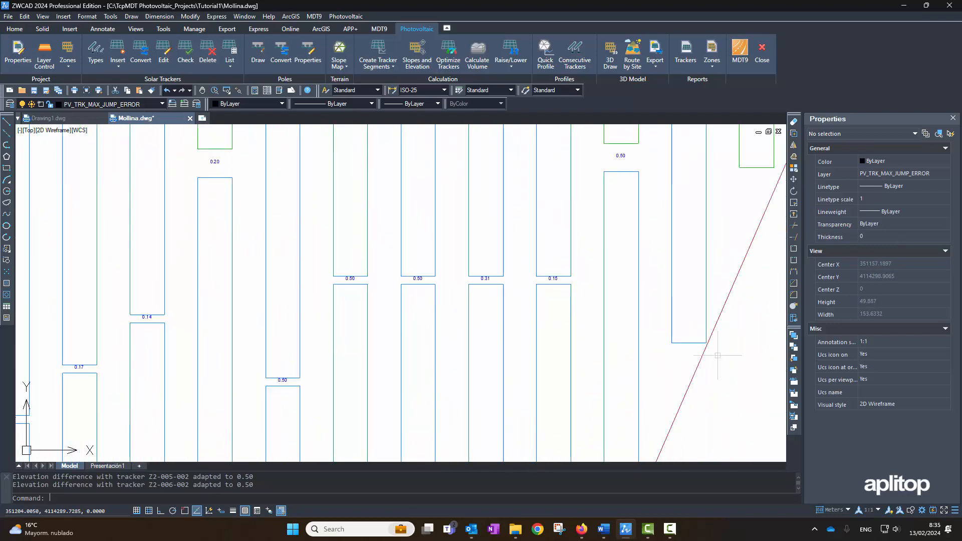
# Bring up the Photovoltaic command list over the trackers now reading 0.50
pyautogui.click(346, 16)
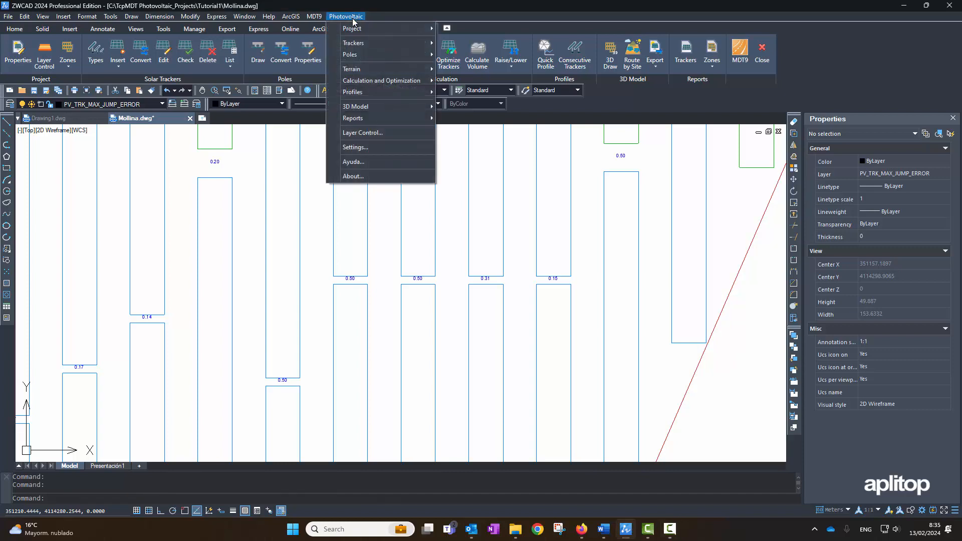
# Show tracker names plus North-South slope Values and Errors, flagging 10.7%, 10.4%, 10.2% in red
pyautogui.click(346, 16)
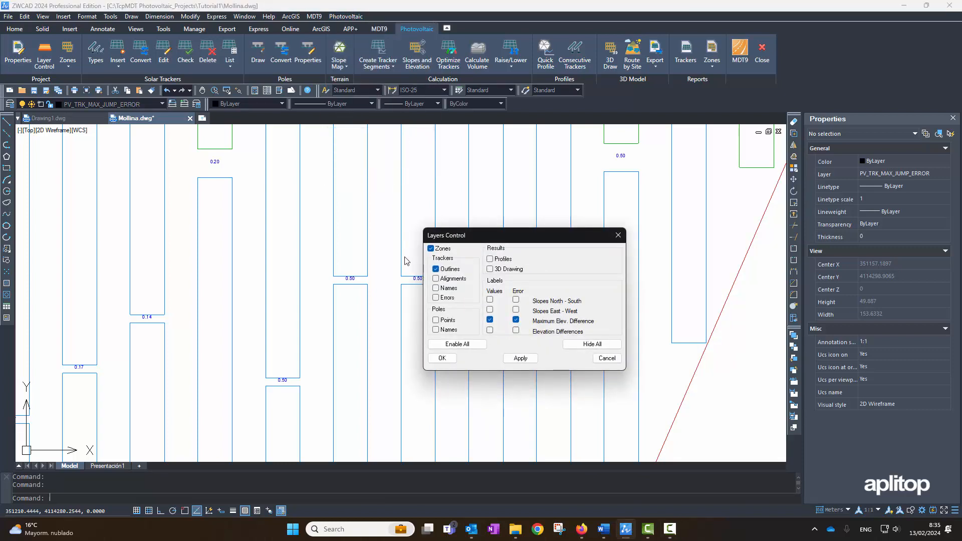
pyautogui.click(436, 288)
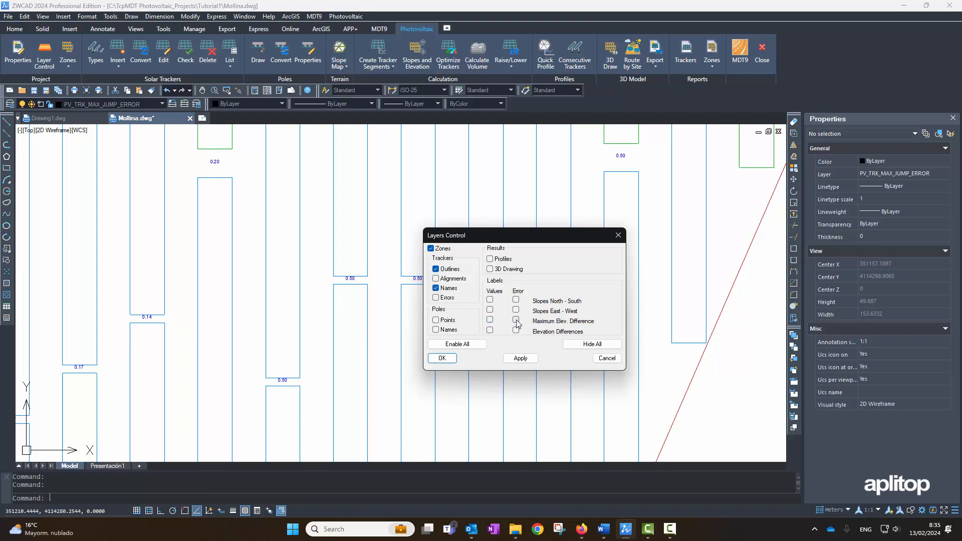
pyautogui.click(490, 299)
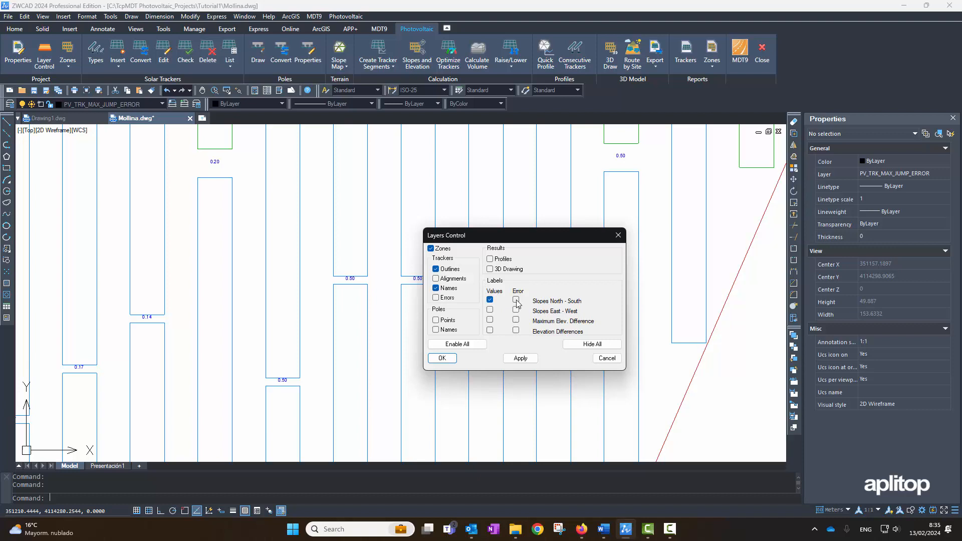
pyautogui.click(516, 301)
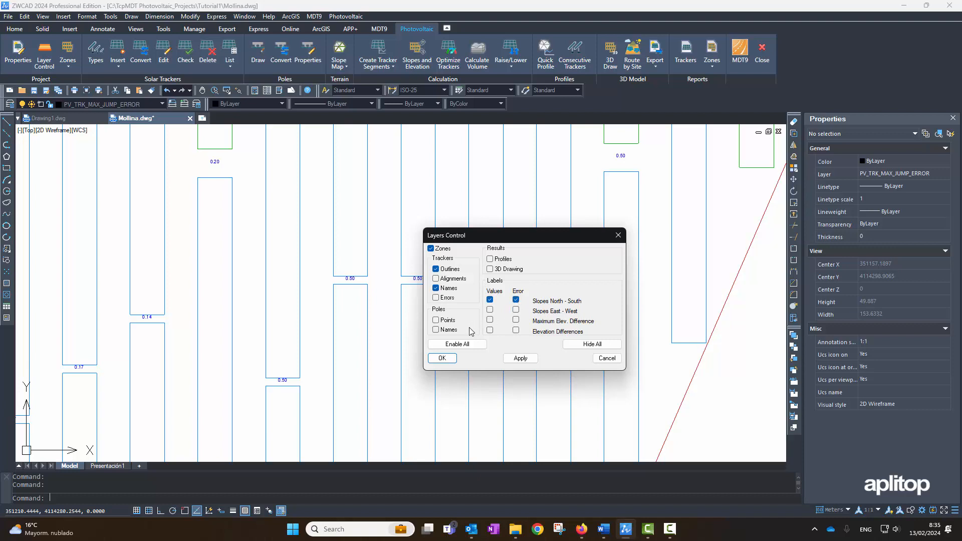
pyautogui.click(441, 357)
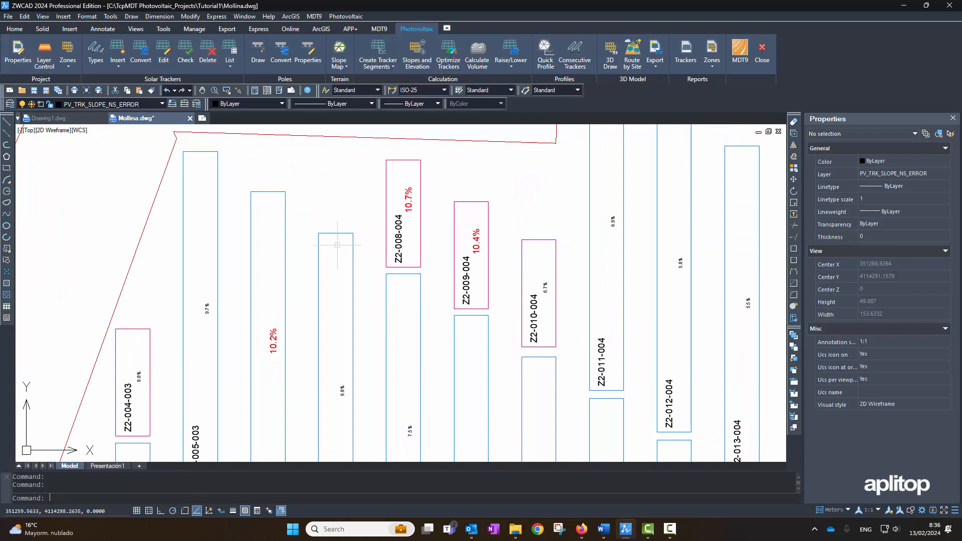
pyautogui.moveTo(777, 323)
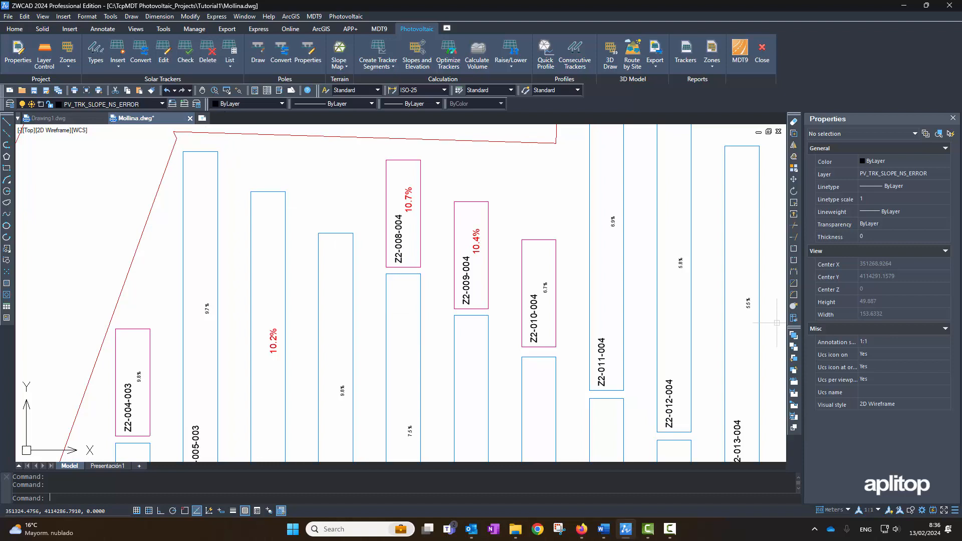
pyautogui.moveTo(279, 131)
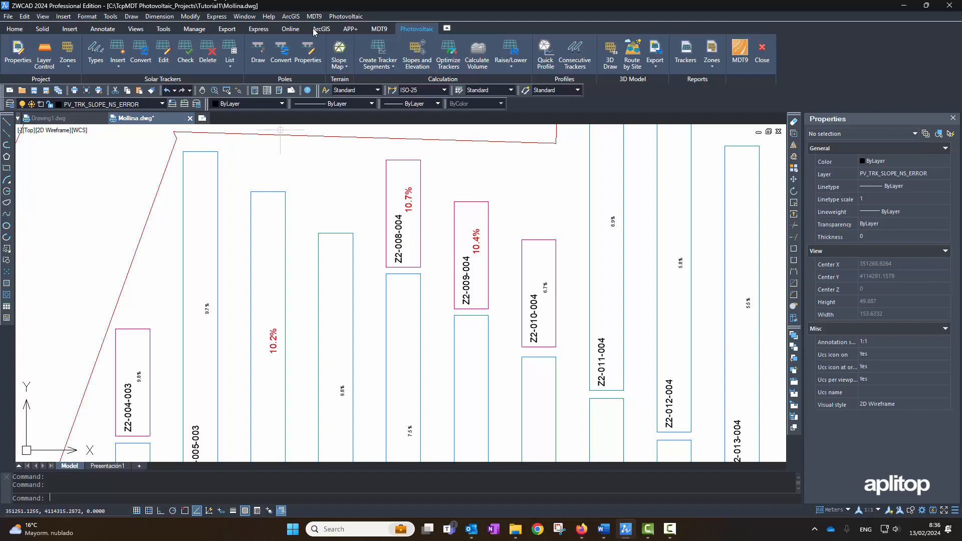
pyautogui.click(345, 16)
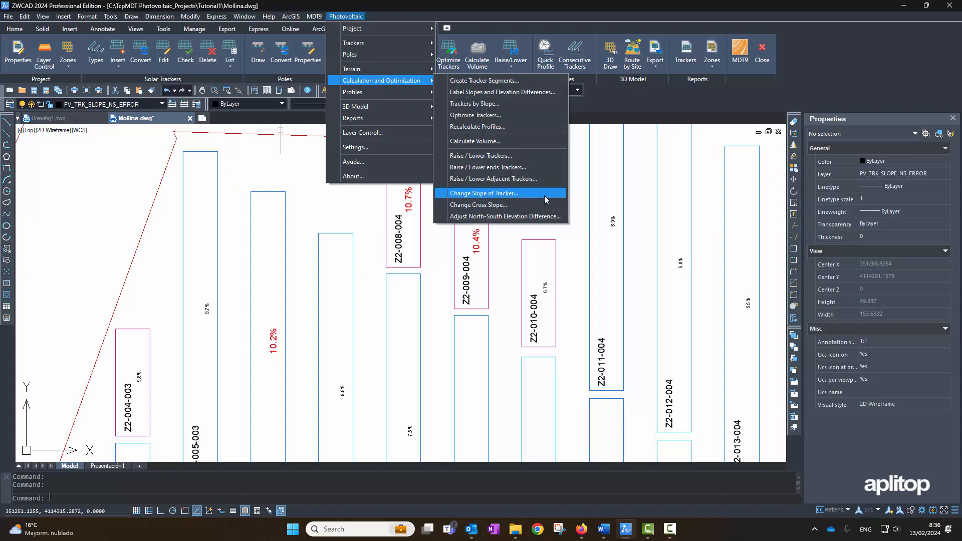
# Change Slope of Tracker to 10.0% at Initial Vertex in Single mode for Z2-008-004 and Z2-009-004
pyautogui.click(483, 194)
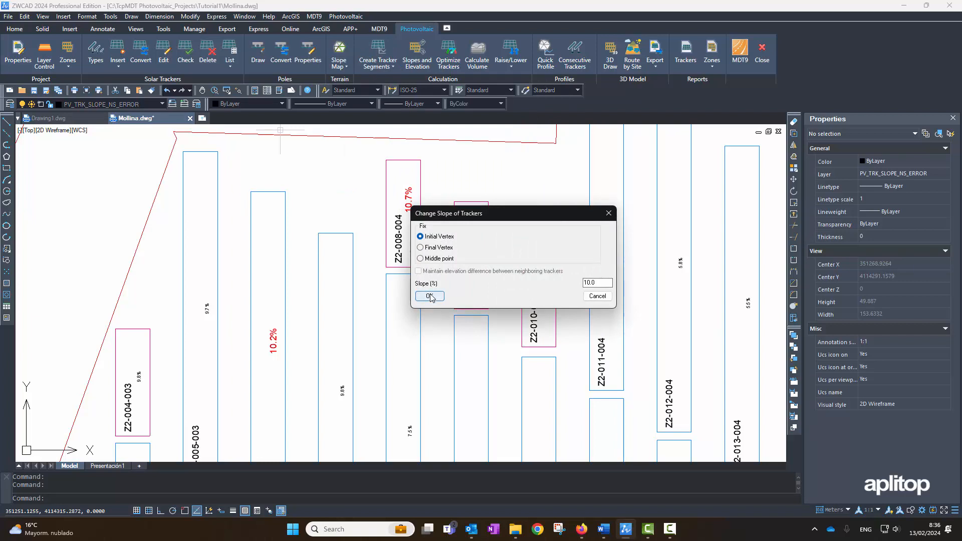
pyautogui.click(427, 296)
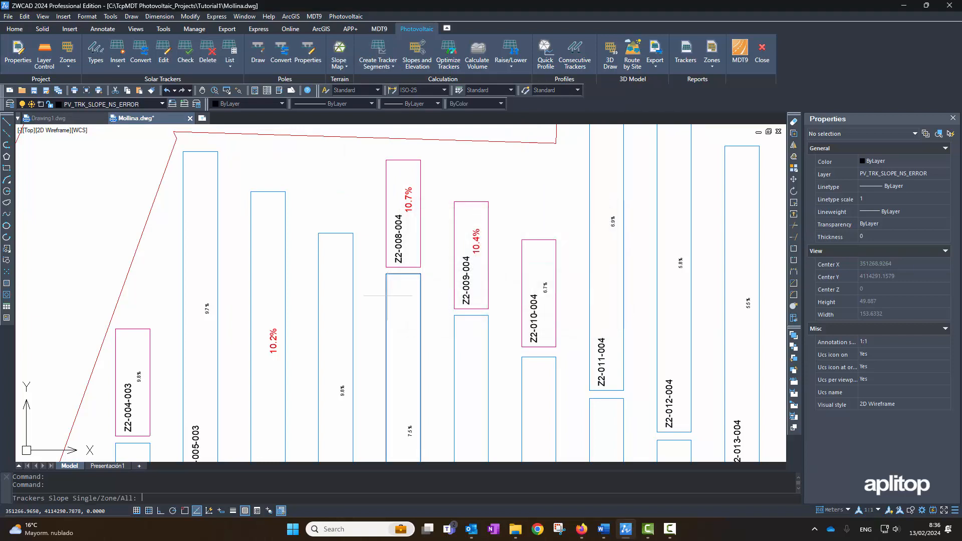
pyautogui.write('s')
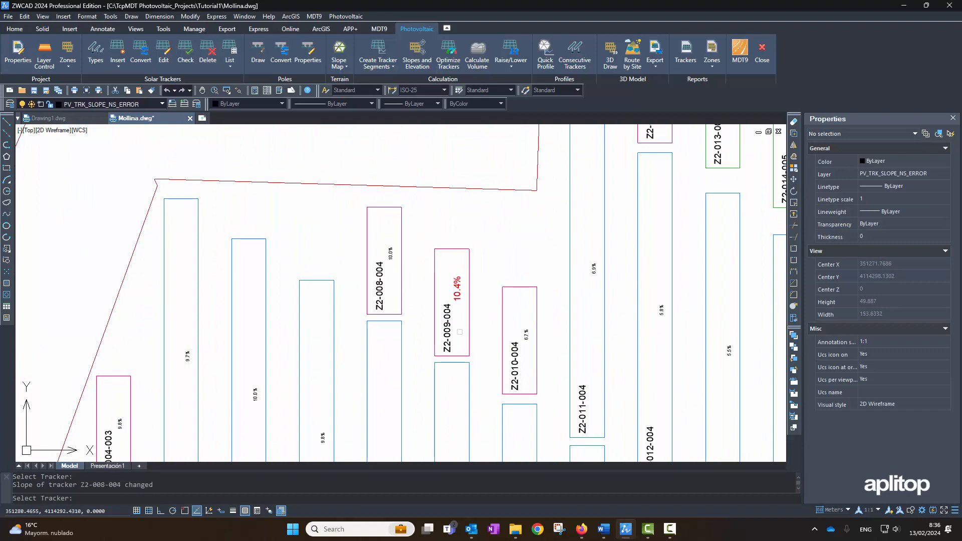
pyautogui.click(459, 332)
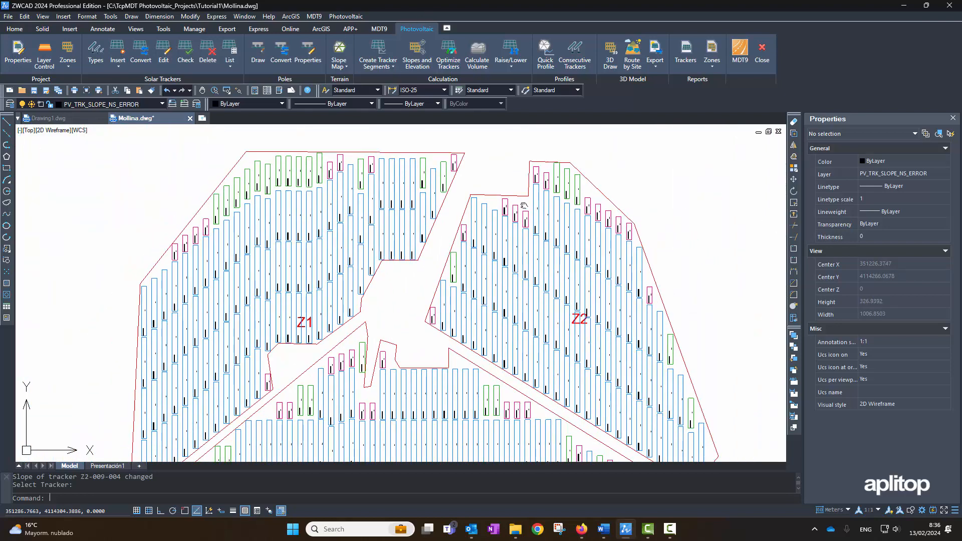
# Show Elevation Differences Error labels and Trackers Errors markers, hiding slope labels across the plant
pyautogui.click(344, 16)
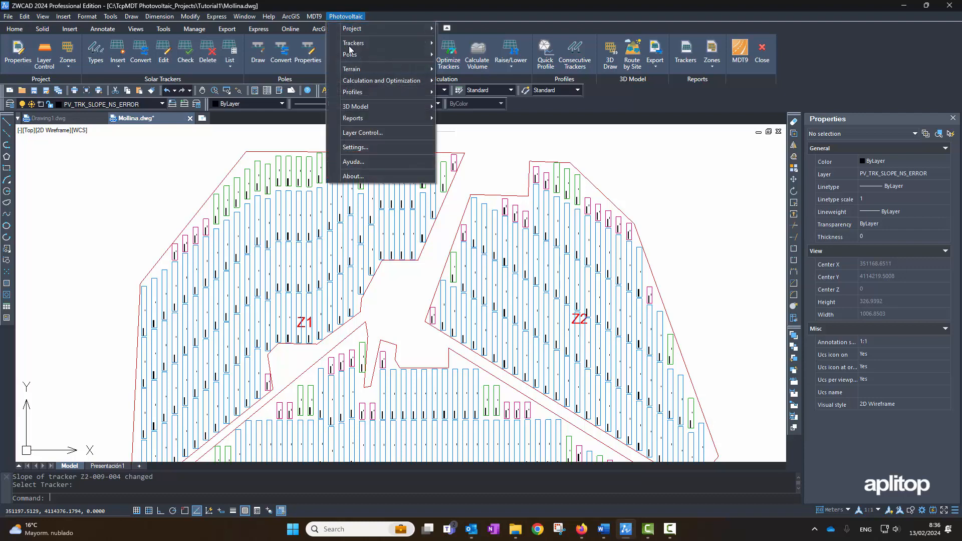
pyautogui.click(362, 132)
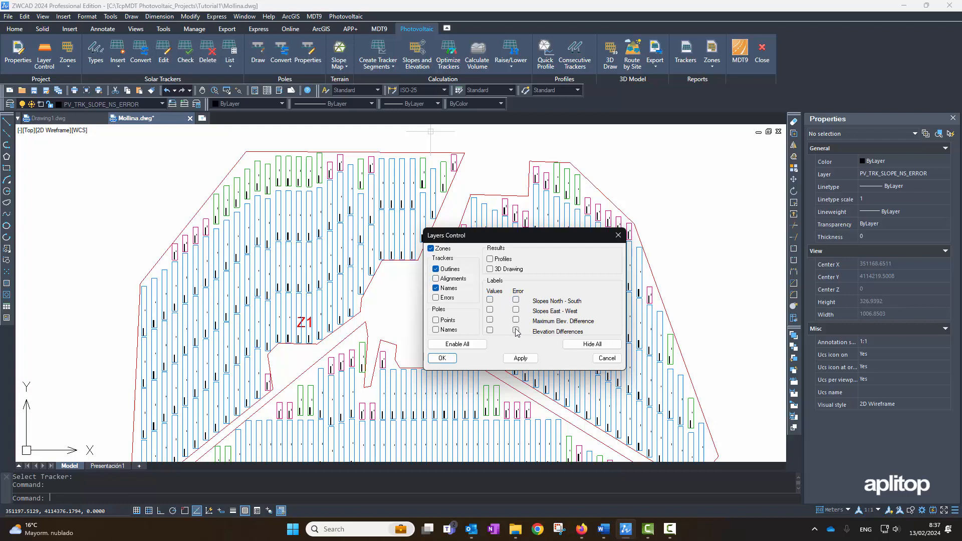
pyautogui.click(516, 332)
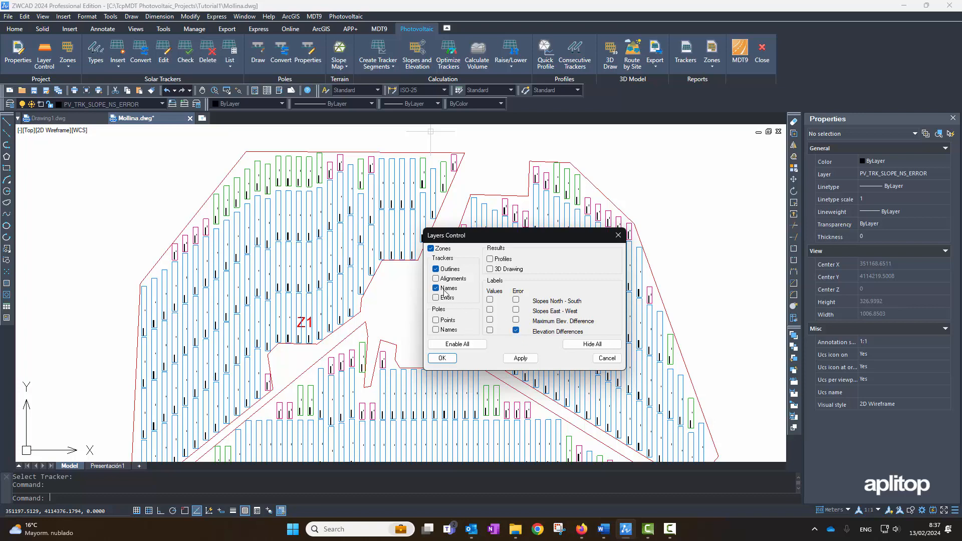
pyautogui.click(436, 297)
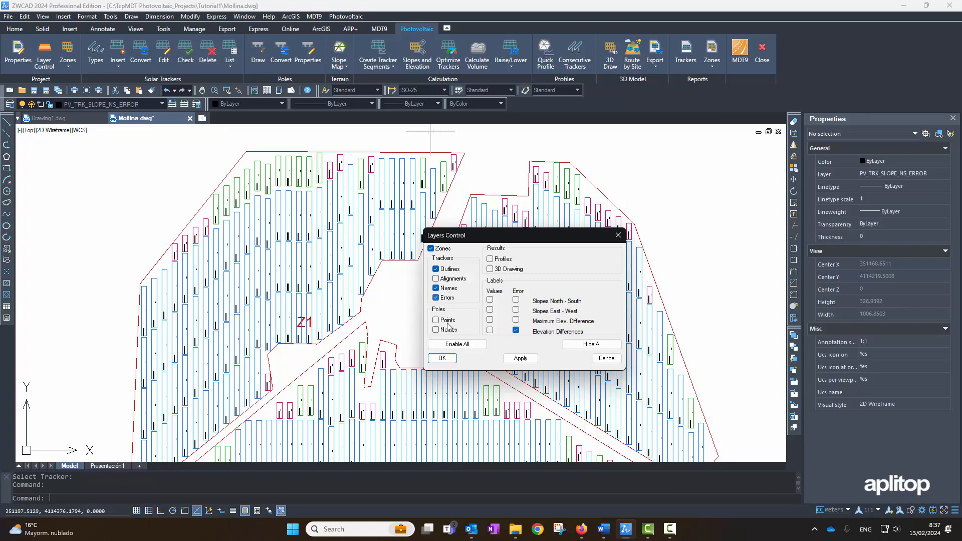
pyautogui.click(441, 358)
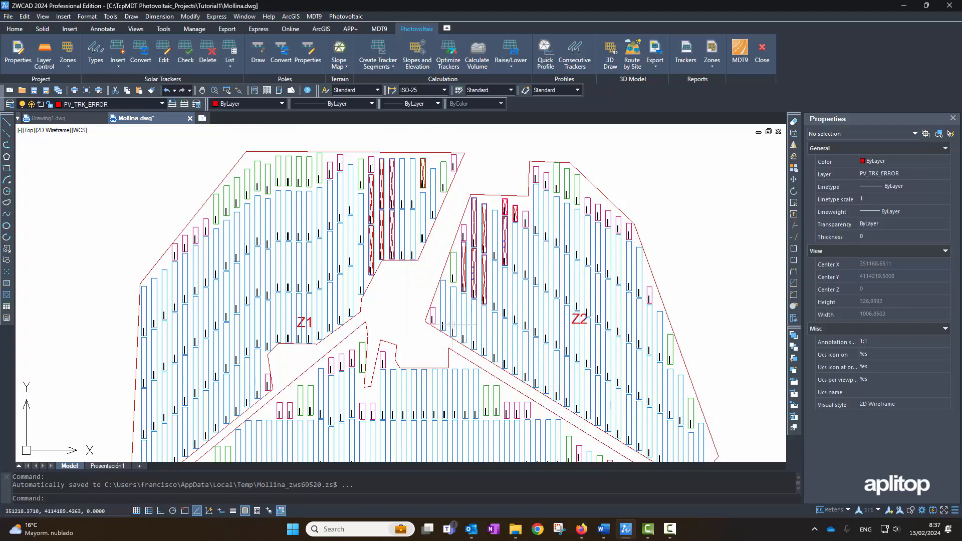
pyautogui.moveTo(736, 335)
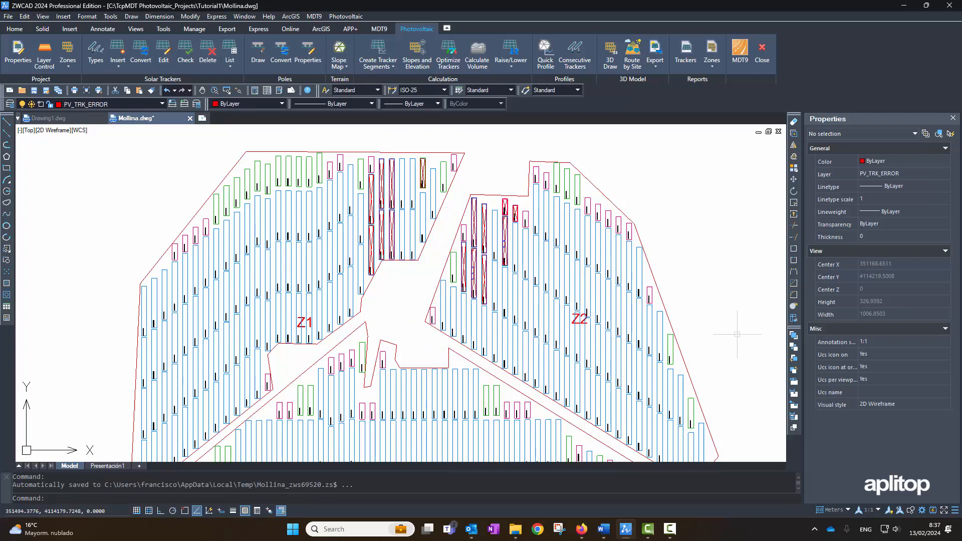
pyautogui.moveTo(468, 304)
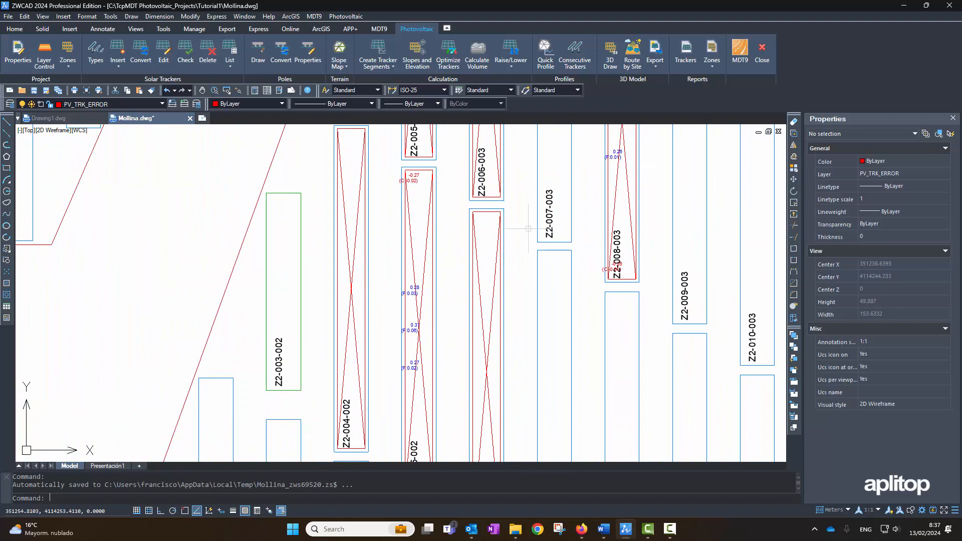
pyautogui.moveTo(456, 294)
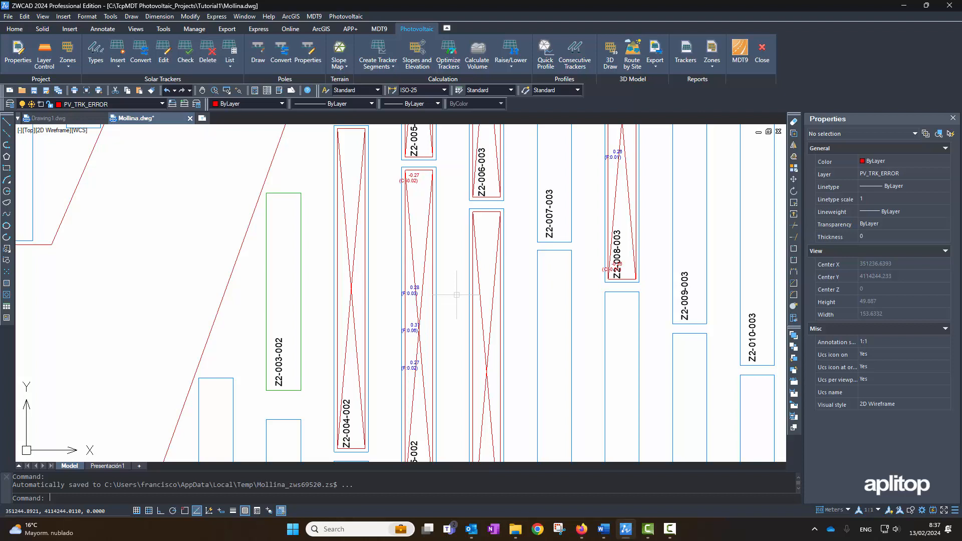
# Optimize Trackers against the terrain, confirming the warning: 11 optimized, 459 correct, 19 incorrect
pyautogui.click(345, 16)
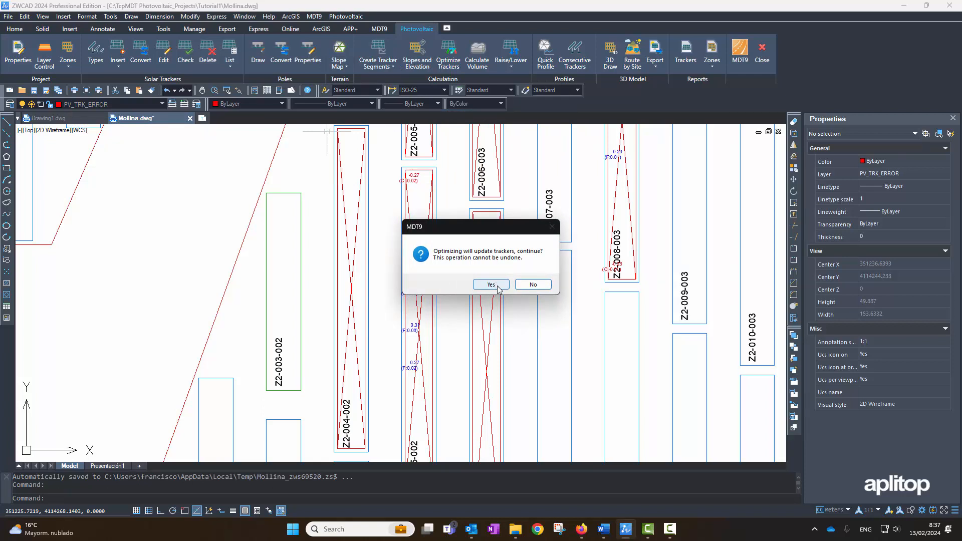
pyautogui.click(490, 284)
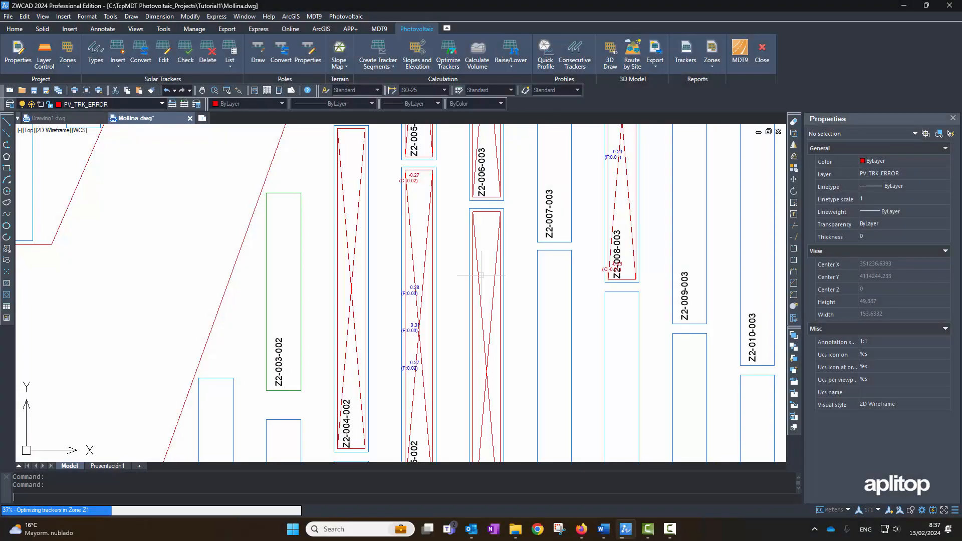
pyautogui.click(448, 52)
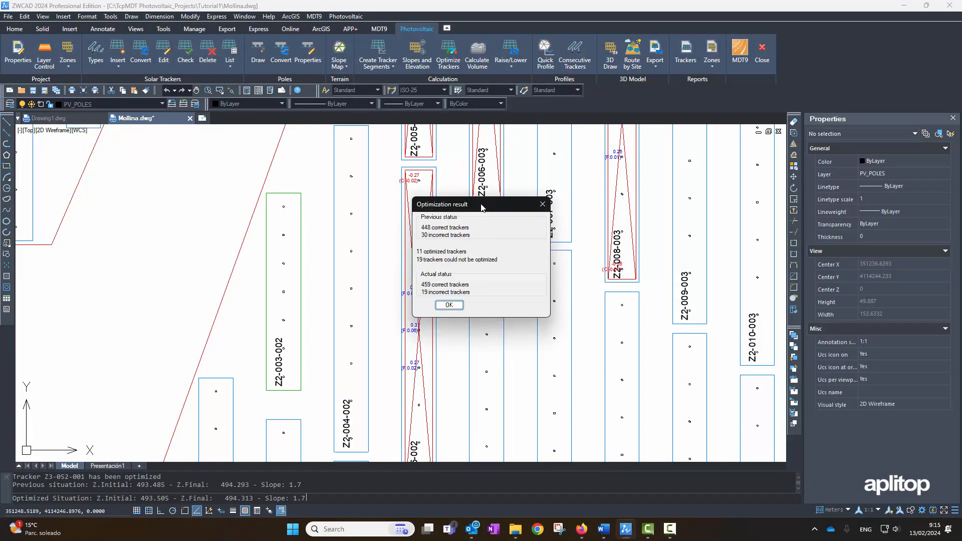
pyautogui.moveTo(480, 208)
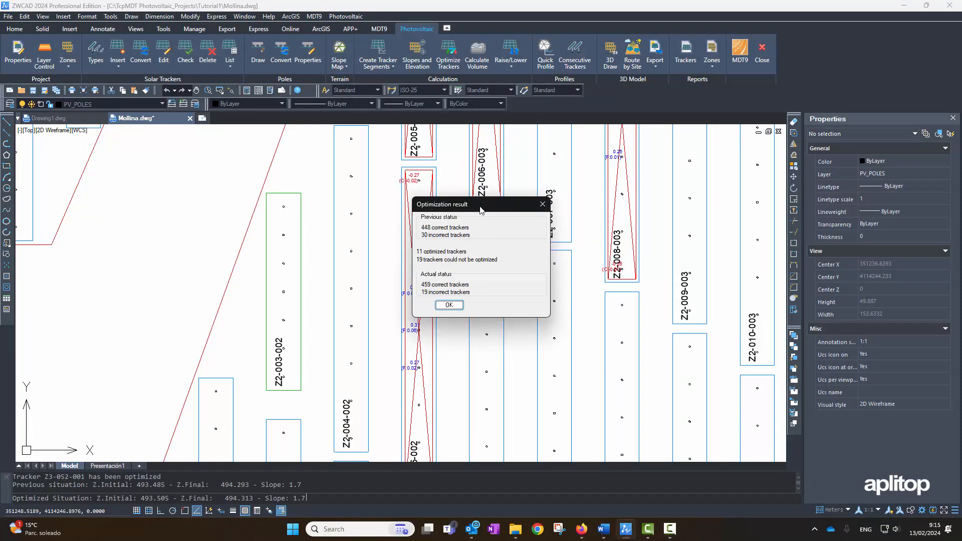
pyautogui.click(449, 305)
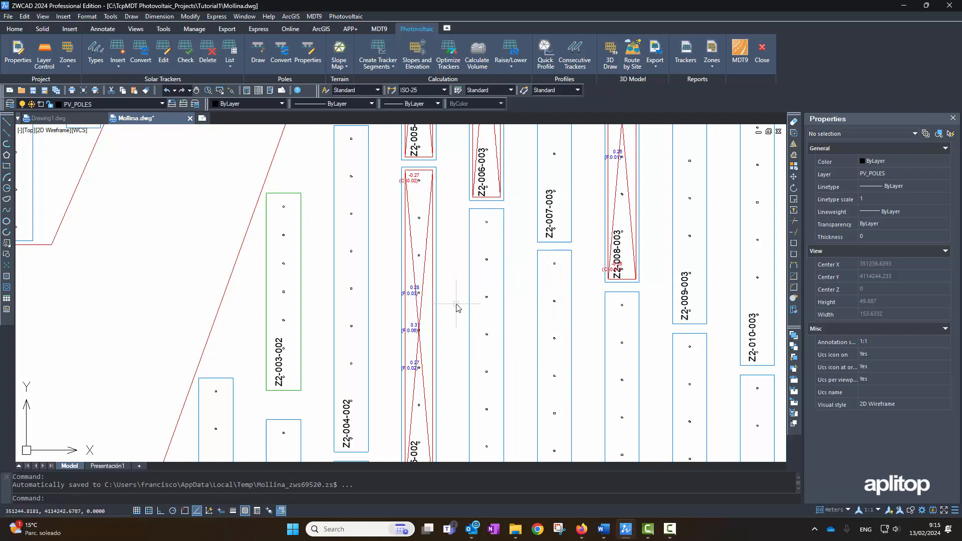
pyautogui.moveTo(456, 293)
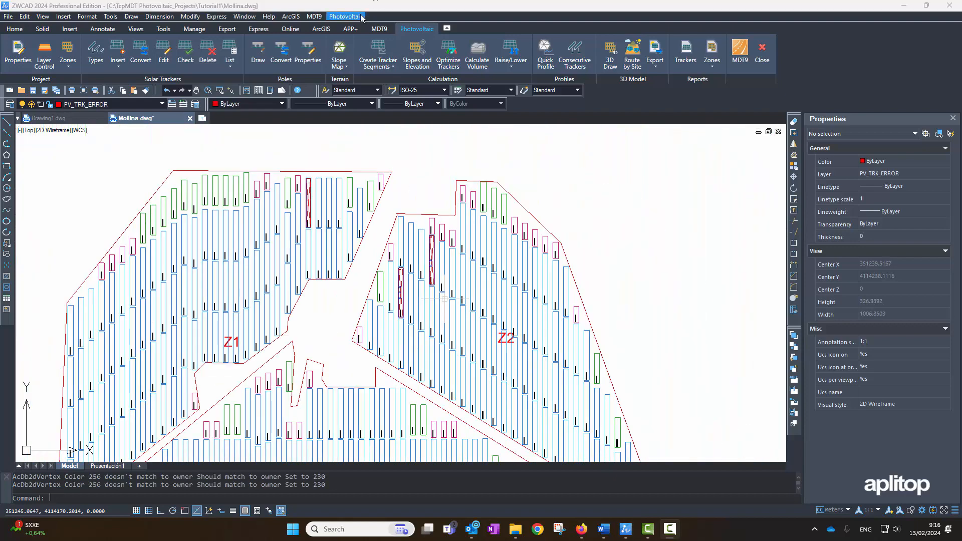
# Filter the Solar Trackers report to Tolerance Errors, listing the 8 incorrect trackers
pyautogui.click(344, 16)
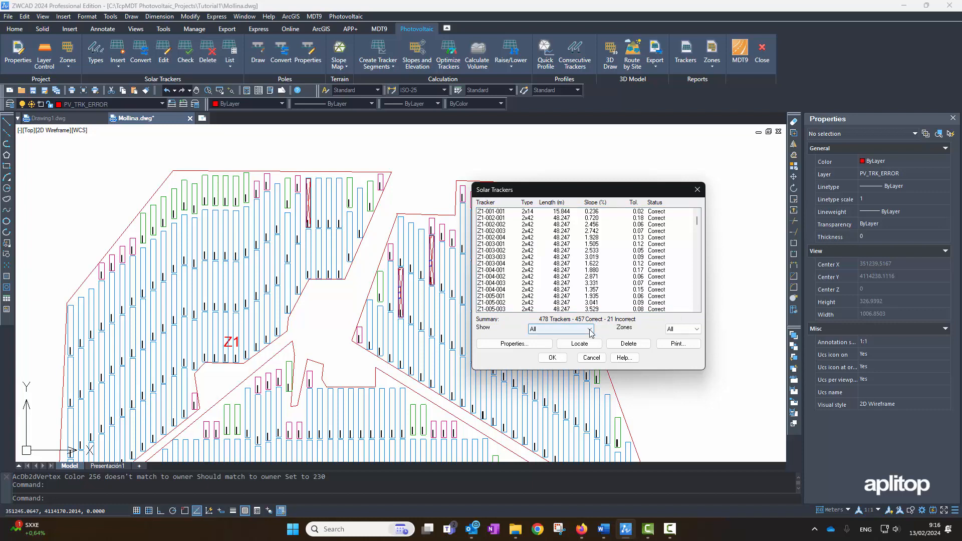
pyautogui.click(558, 328)
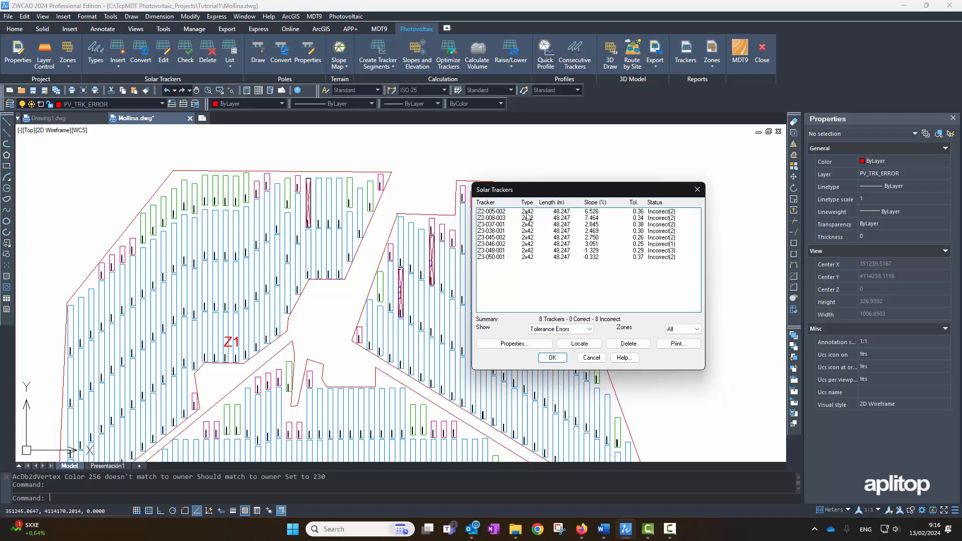
pyautogui.moveTo(624, 229)
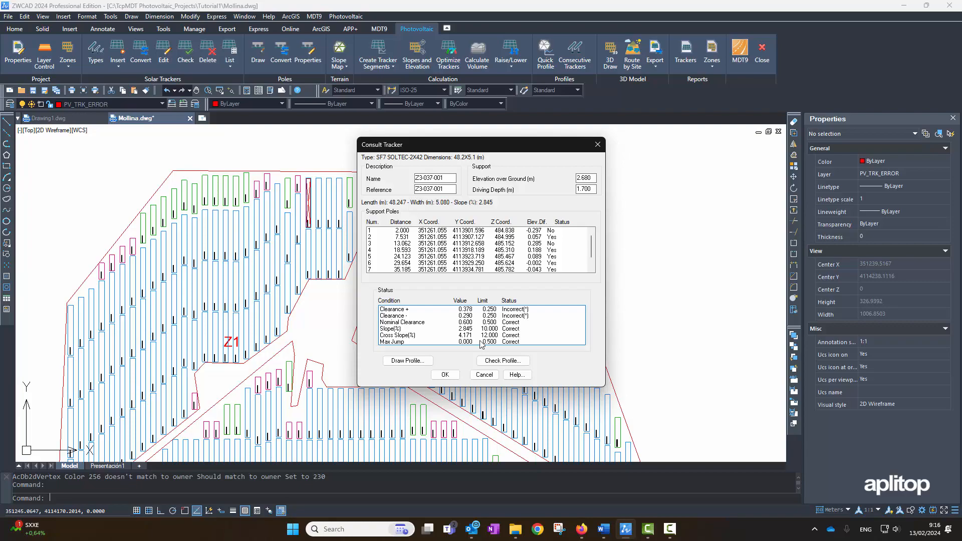
# Review tracker Z3-037-001's incorrect clearance conditions and return to the tracker list
pyautogui.click(408, 360)
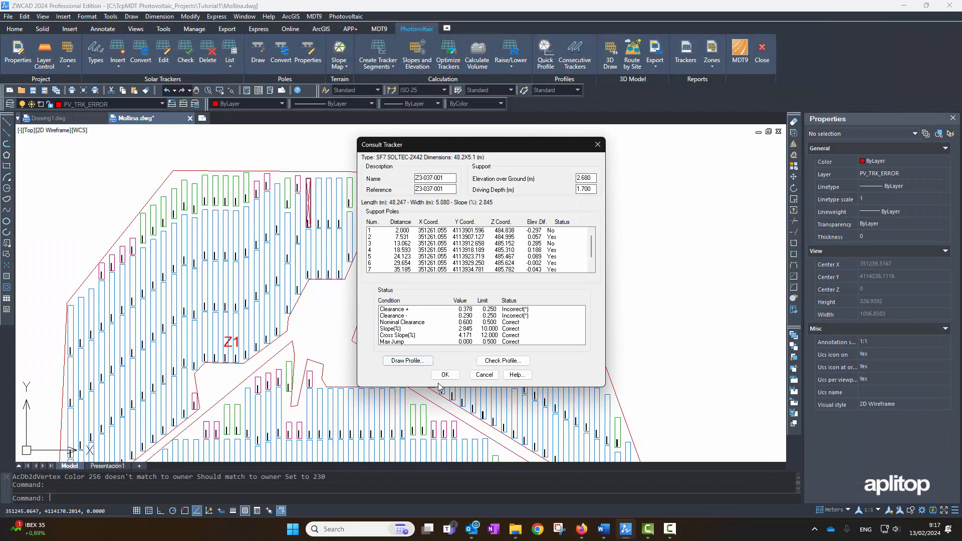
pyautogui.click(444, 374)
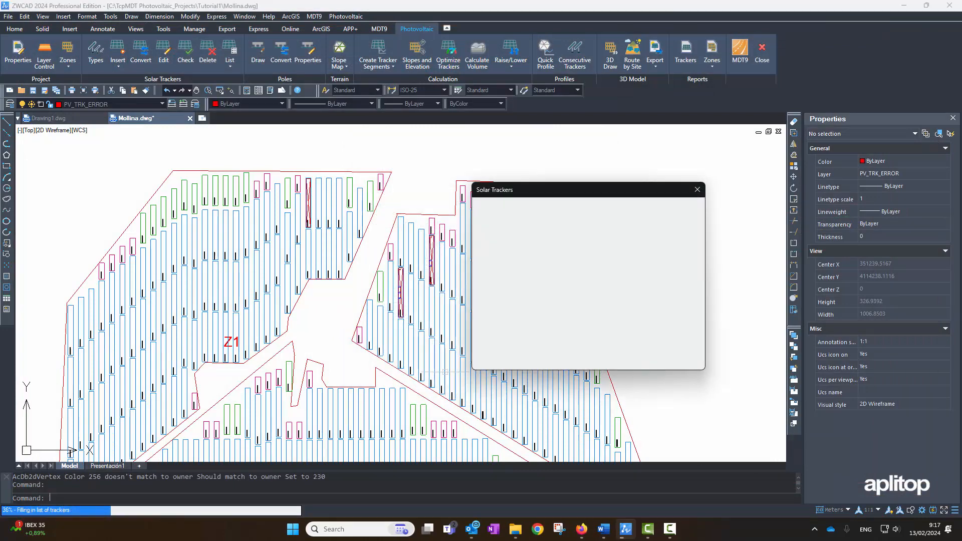